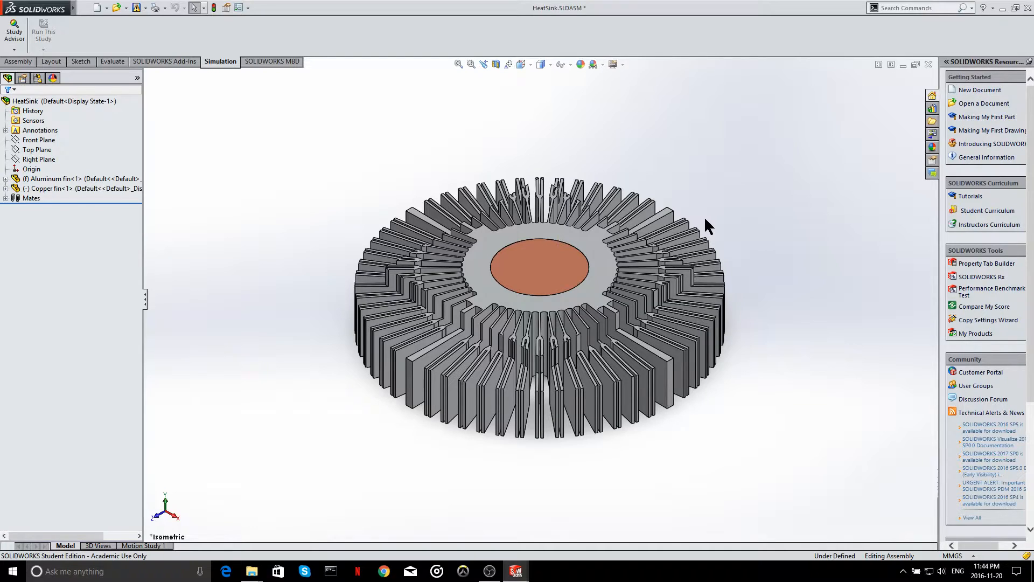
mouse_move(553, 7)
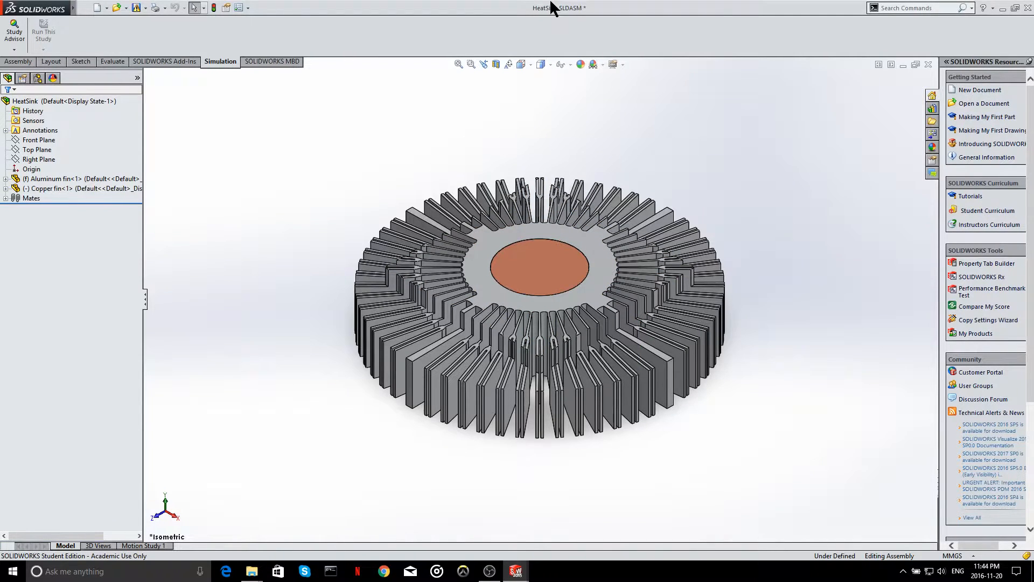
mouse_move(570, 54)
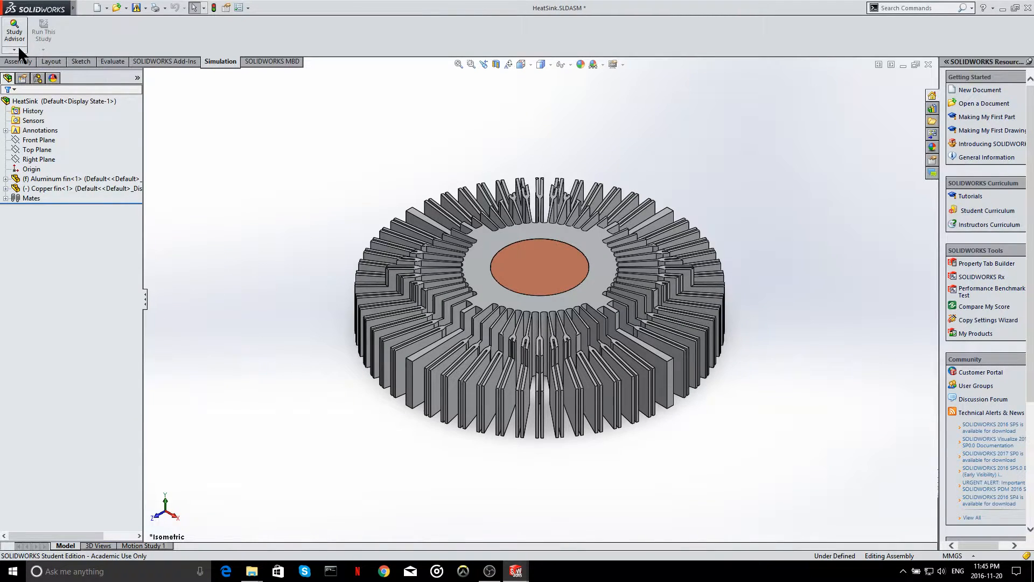
Create a new Thermal study for the heatsink assembly.
left_click(14, 30)
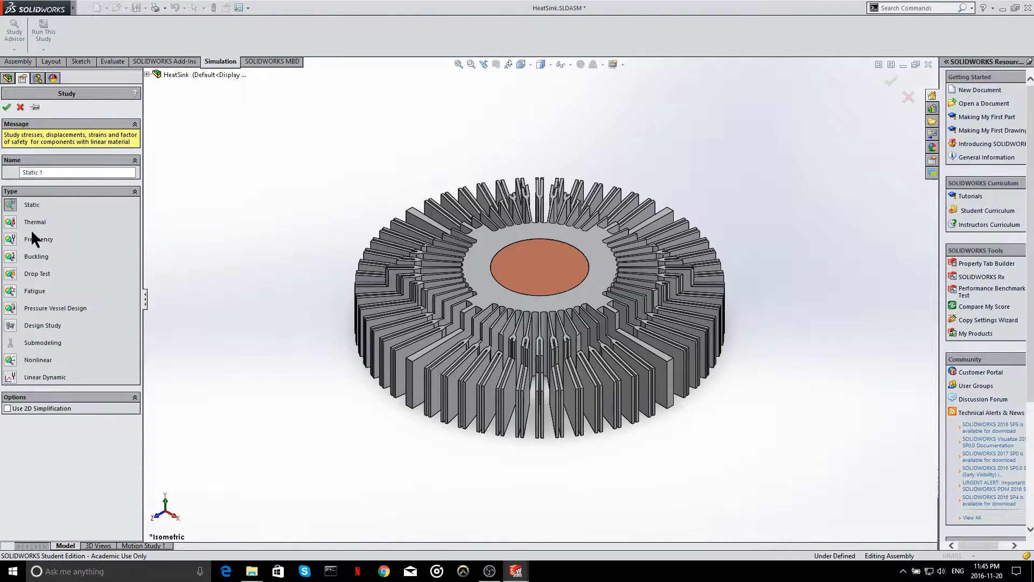
left_click(35, 222)
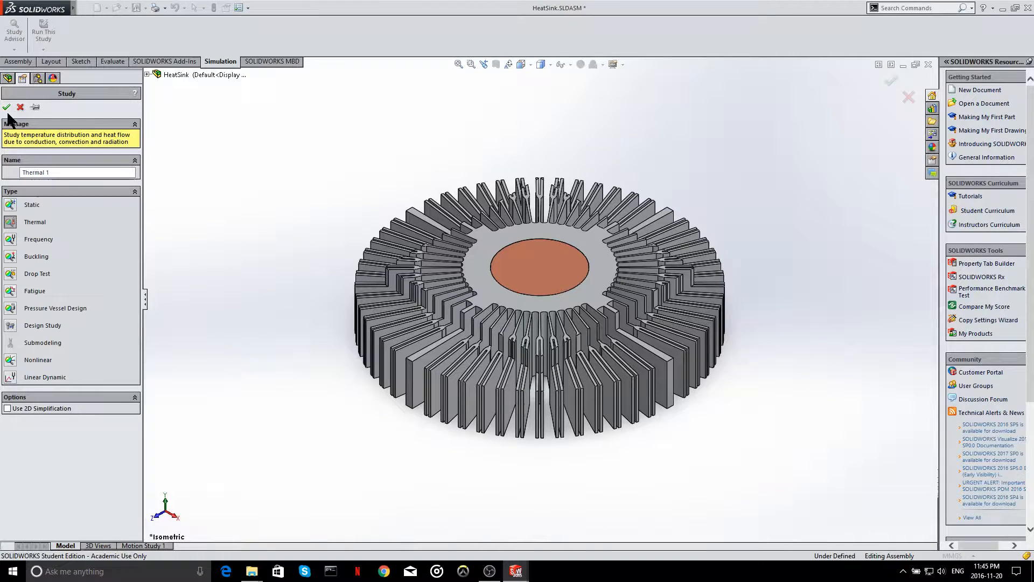
left_click(7, 107)
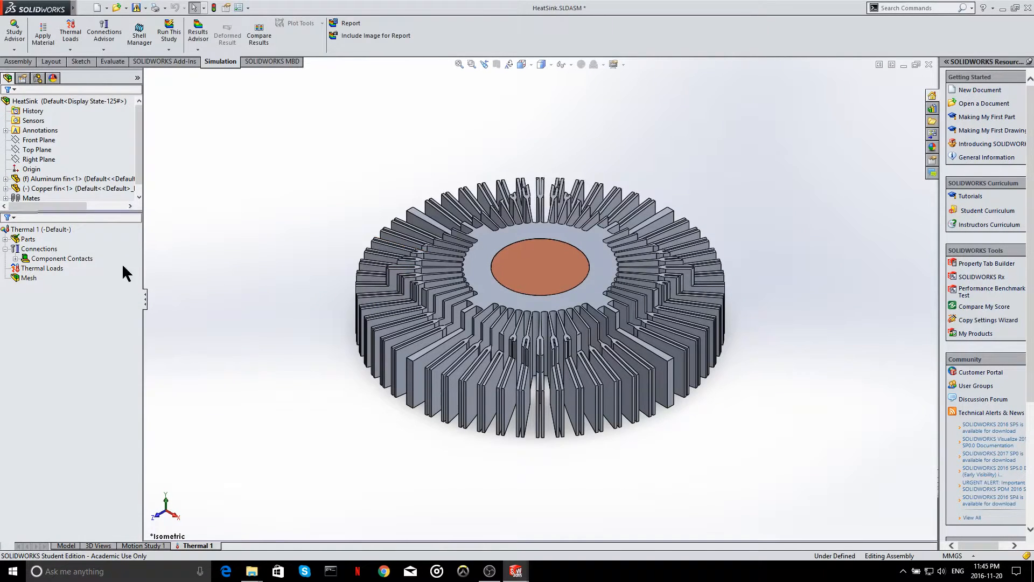
Review the Aluminum fin-1 and Copper fin-1 parts and their assigned materials.
left_click(6, 239)
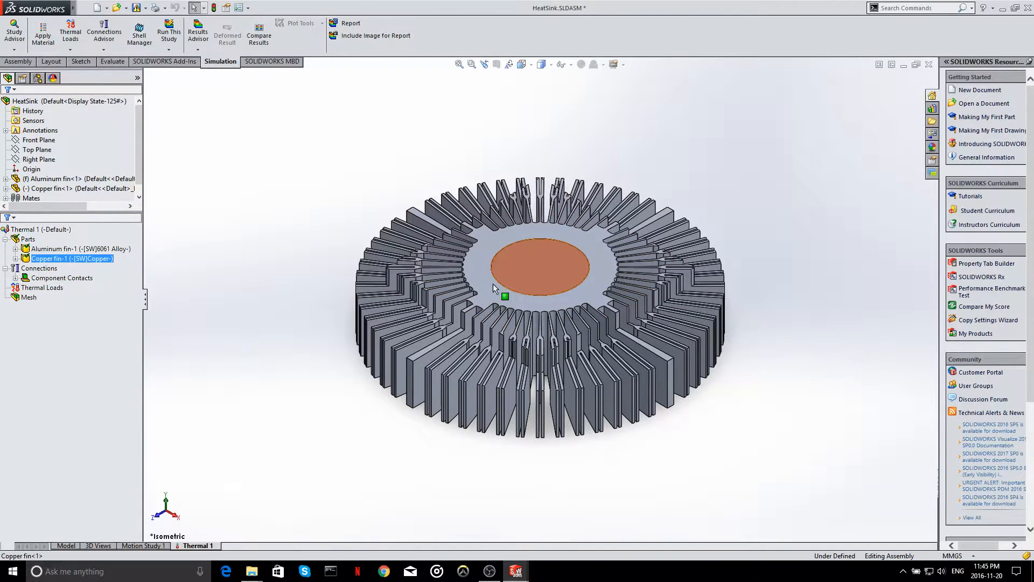
left_click(79, 248)
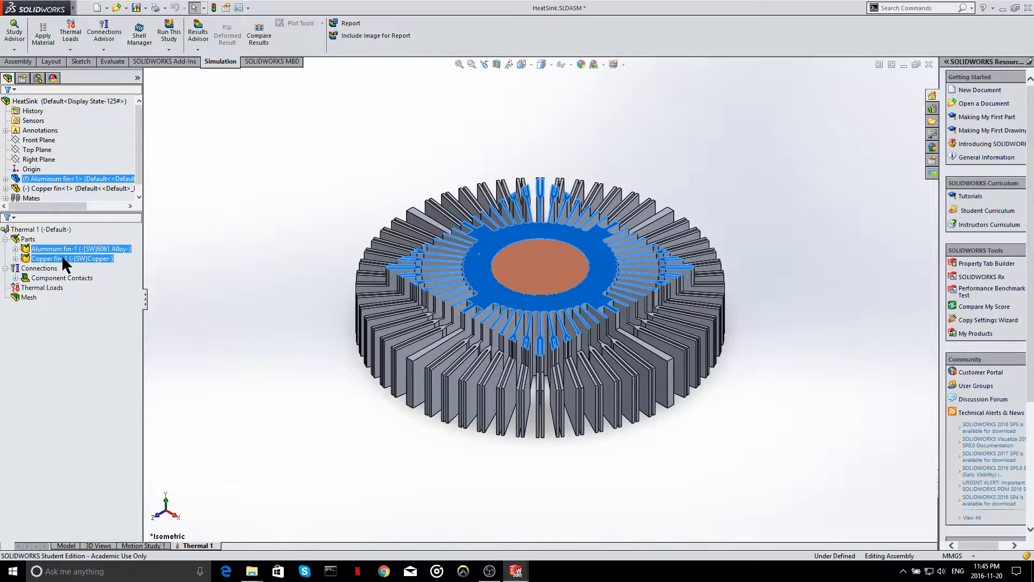
left_click(78, 248)
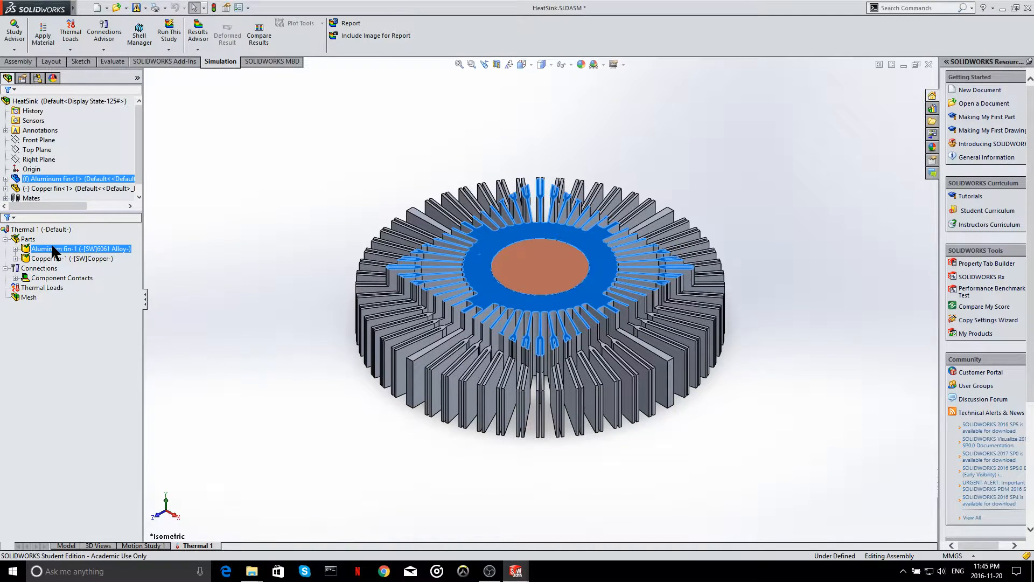
left_click(72, 257)
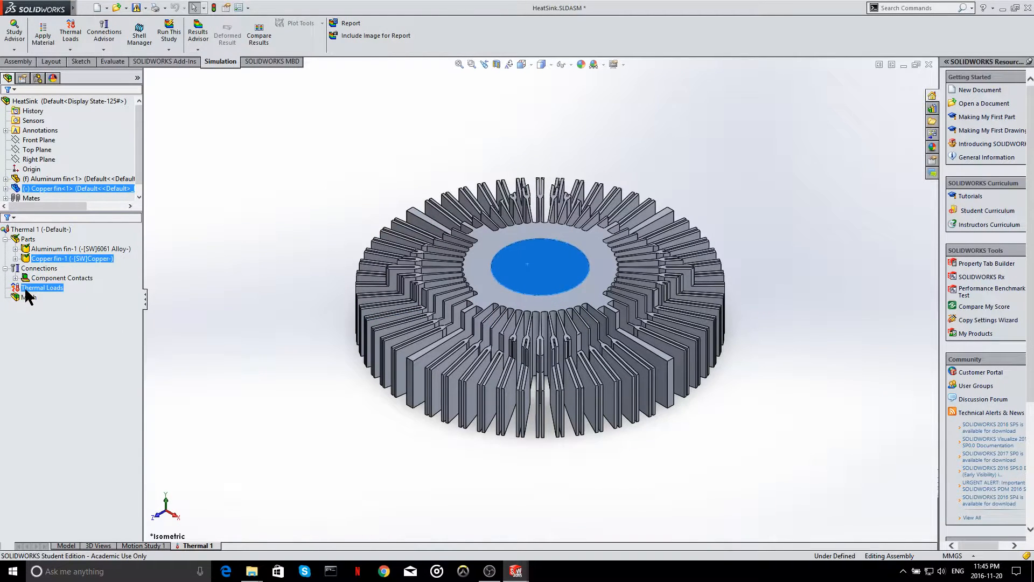
Start defining a Convection load under Thermal Loads.
right_click(43, 287)
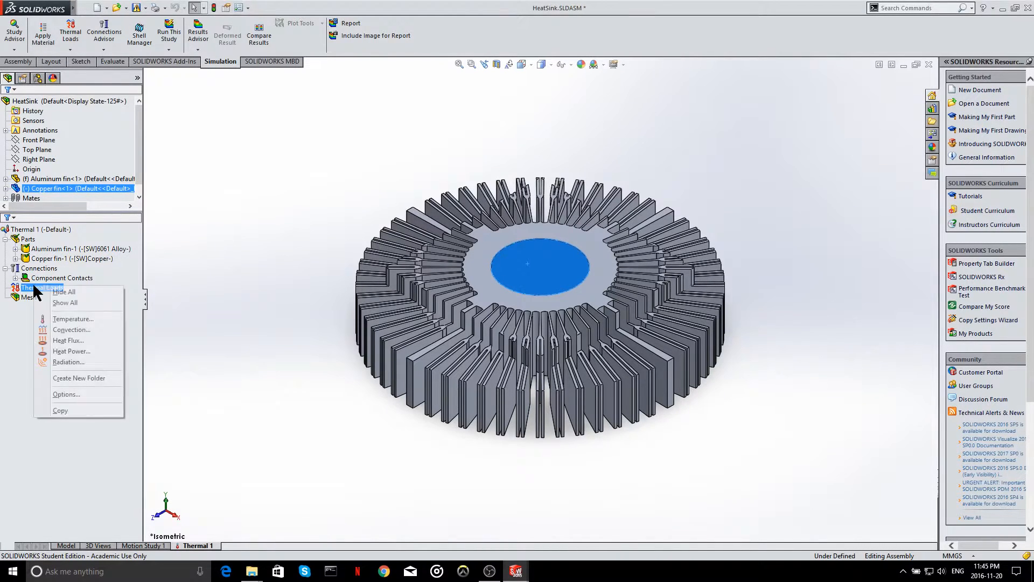
mouse_move(71, 330)
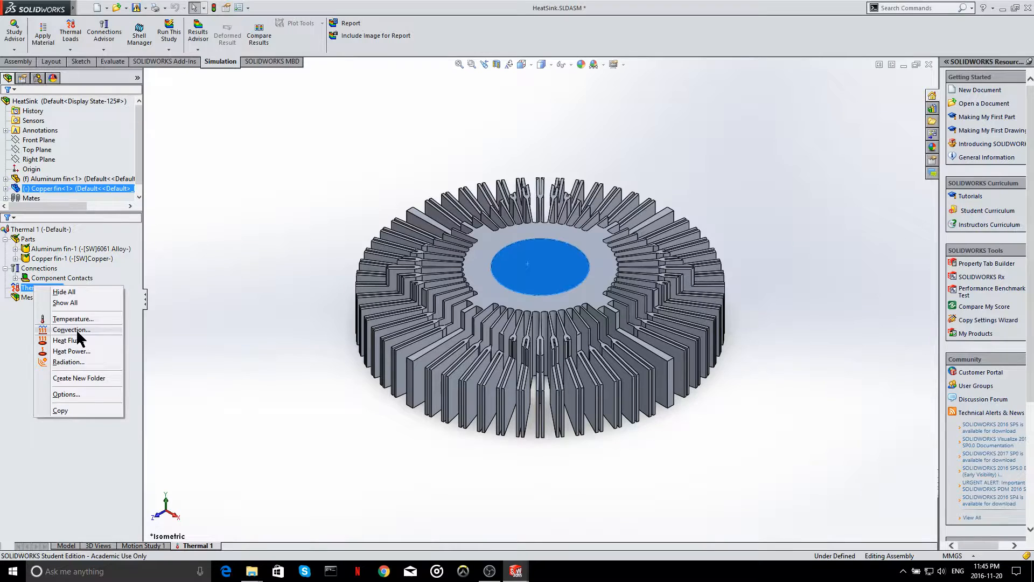
left_click(71, 329)
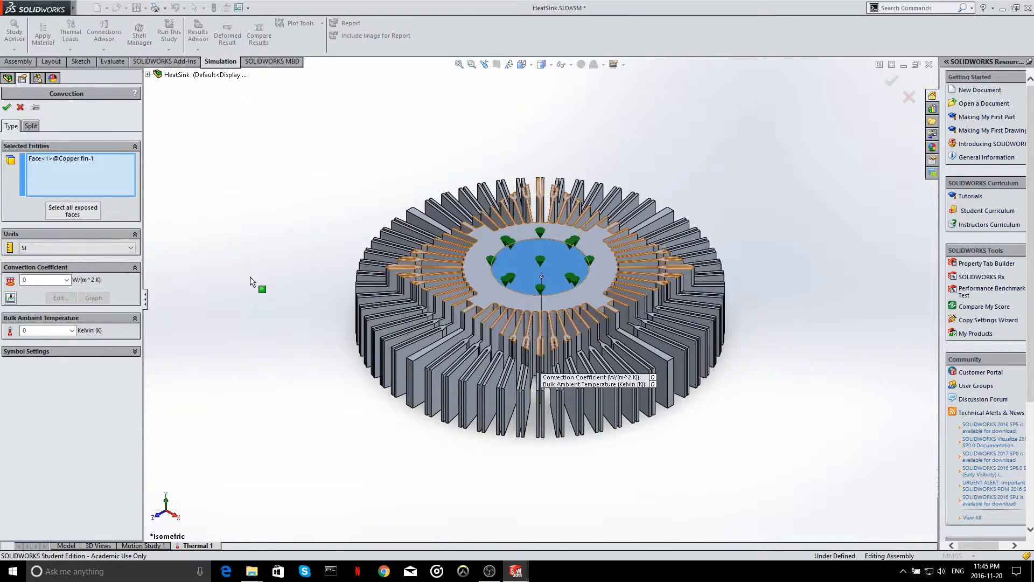
Apply convection to all exposed fin faces except the copper base face.
left_click(72, 210)
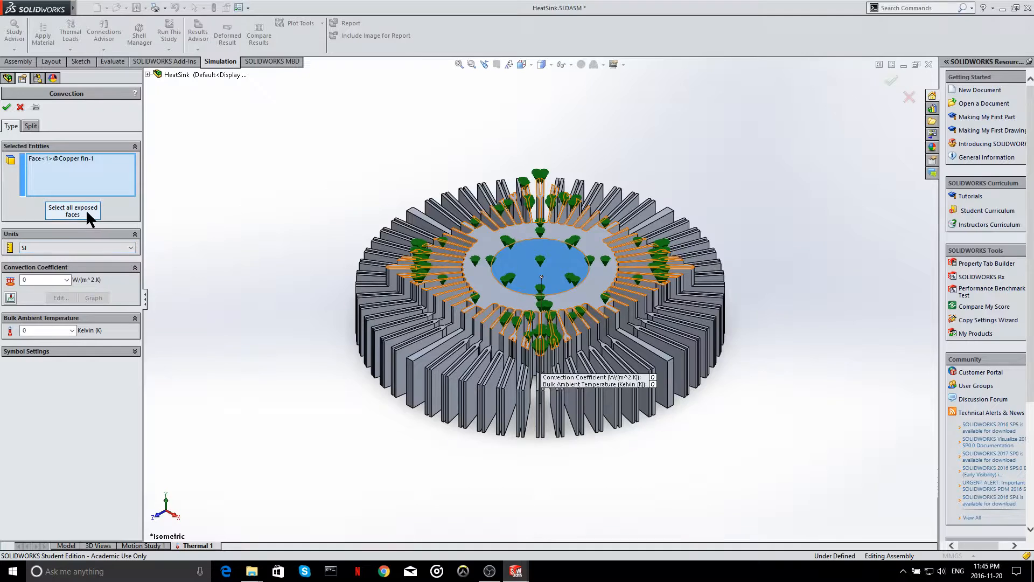
left_click(72, 210)
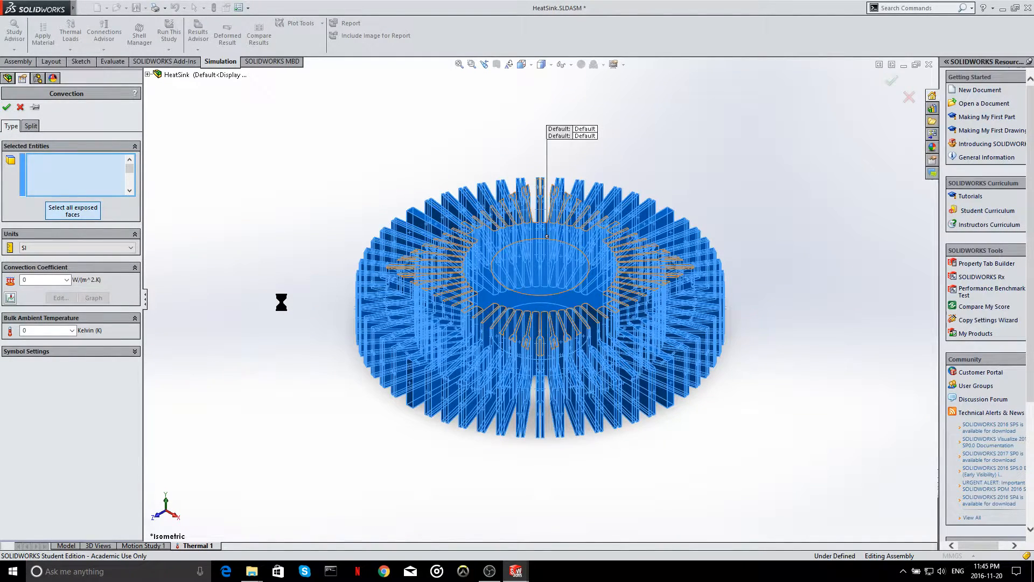
left_click(72, 210)
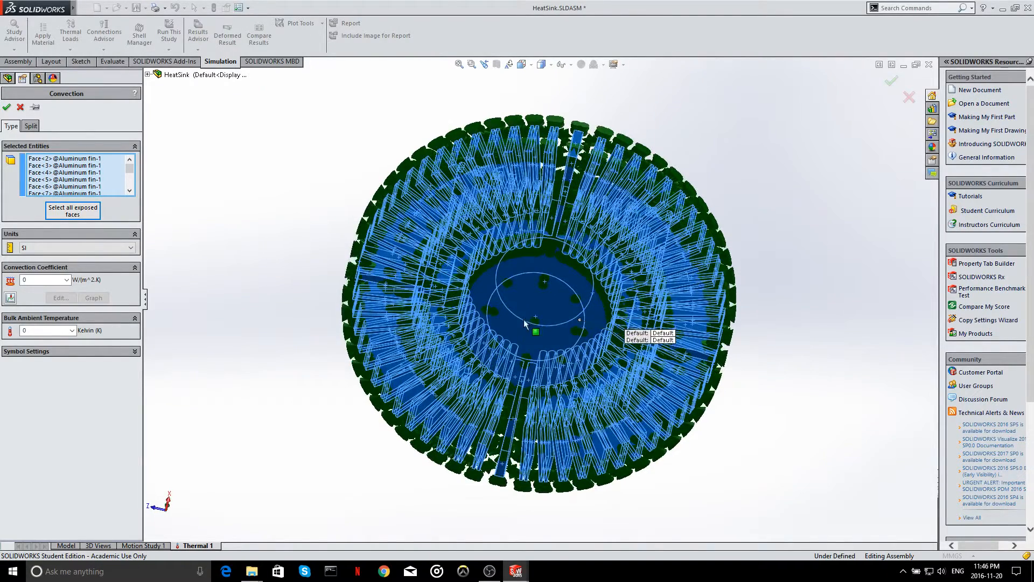
mouse_move(530, 309)
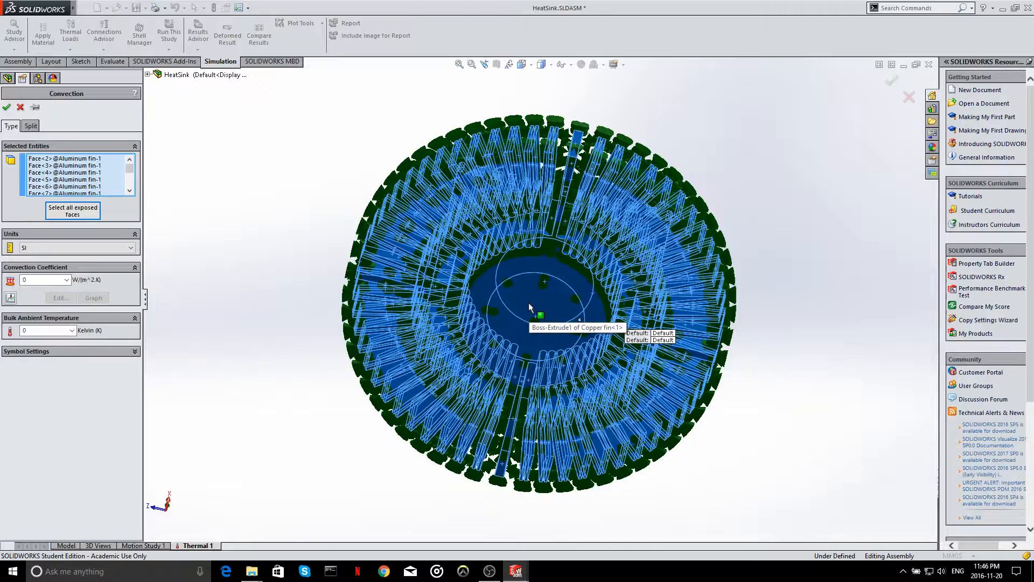
left_click(544, 307)
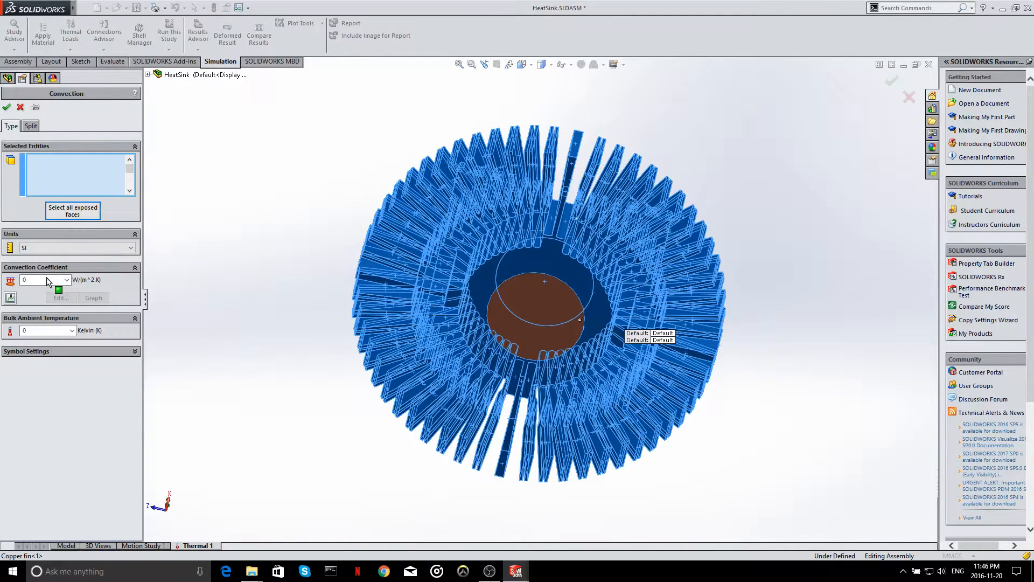
Set convection coefficient 130 W/(m²·K) and bulk ambient temperature 298 K.
left_click(73, 210)
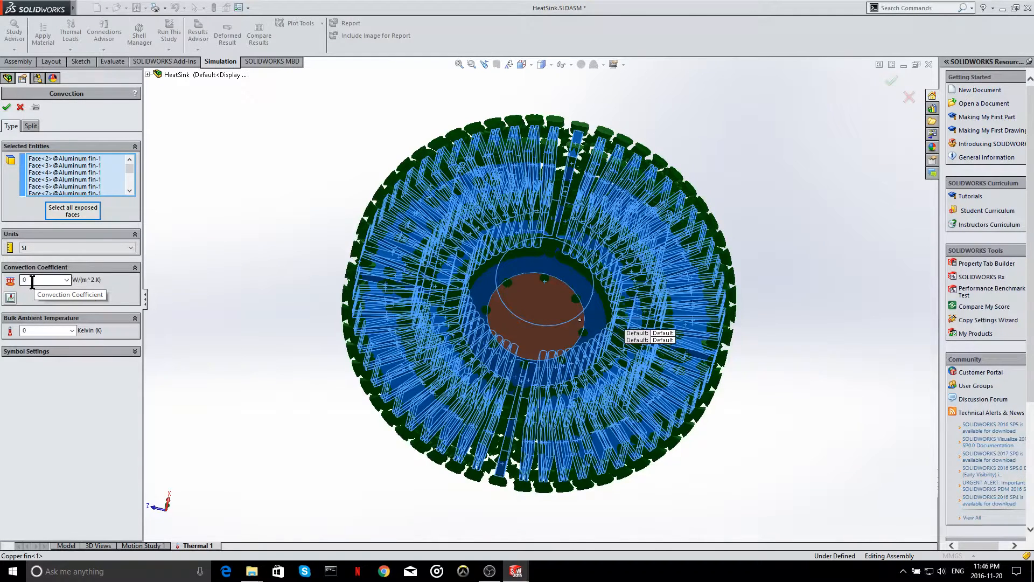
left_click(43, 280)
type("130")
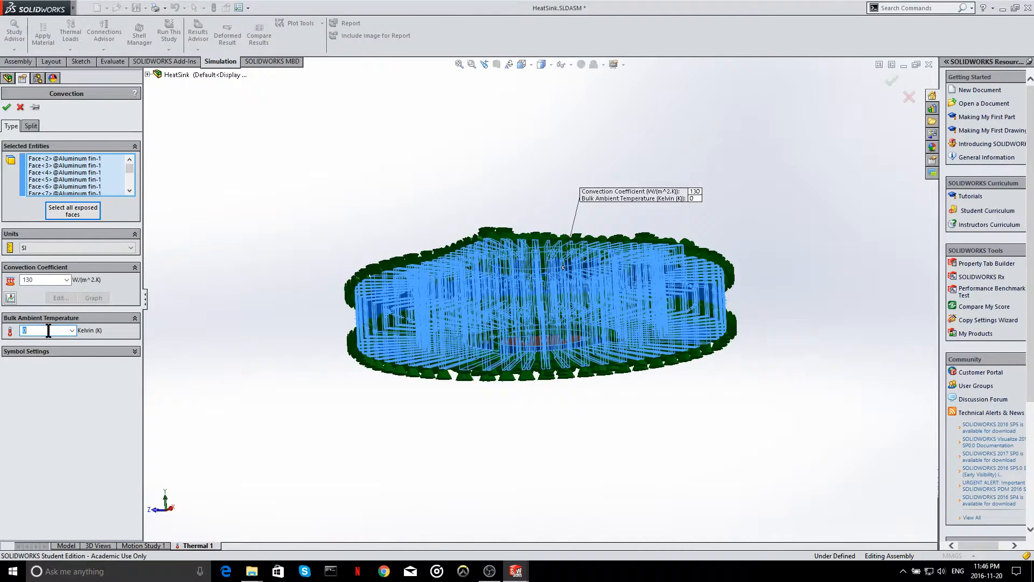
type("298")
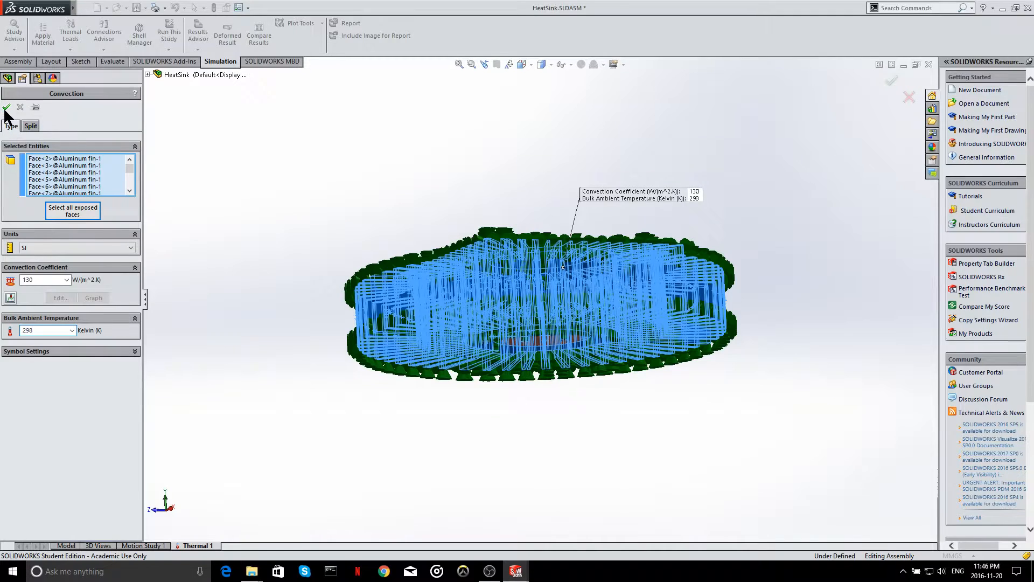
mouse_move(263, 284)
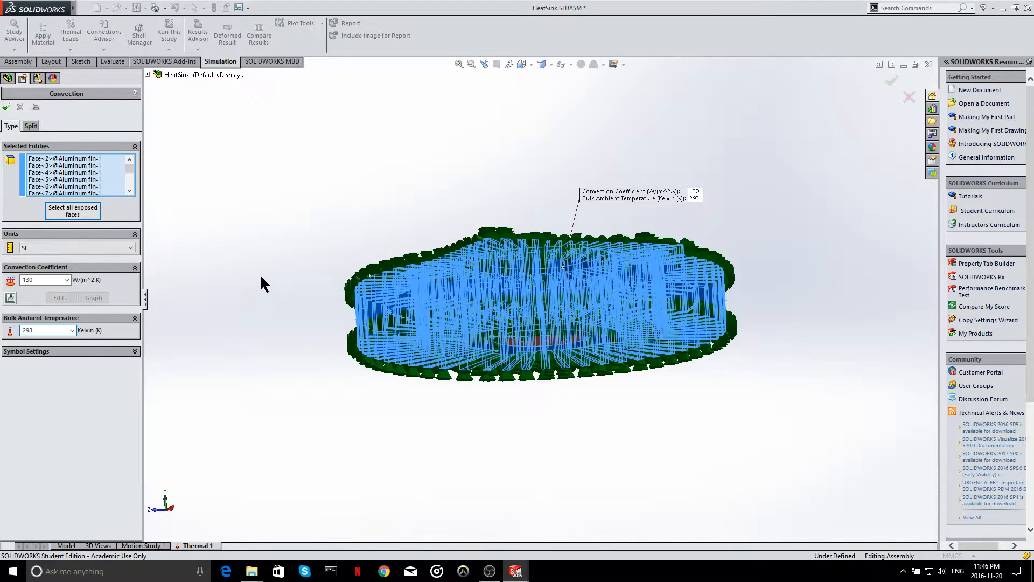
mouse_move(317, 278)
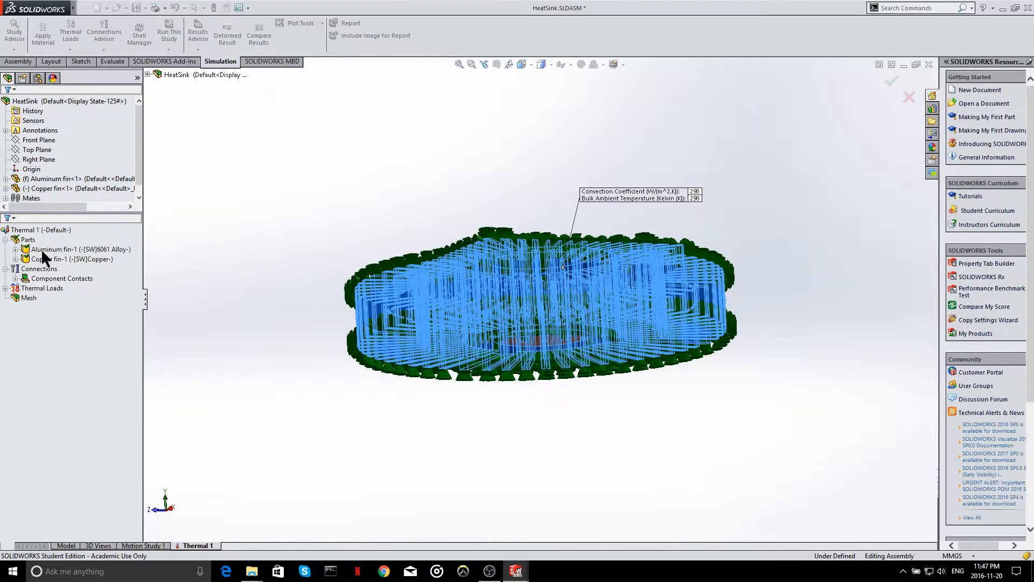
mouse_move(320, 284)
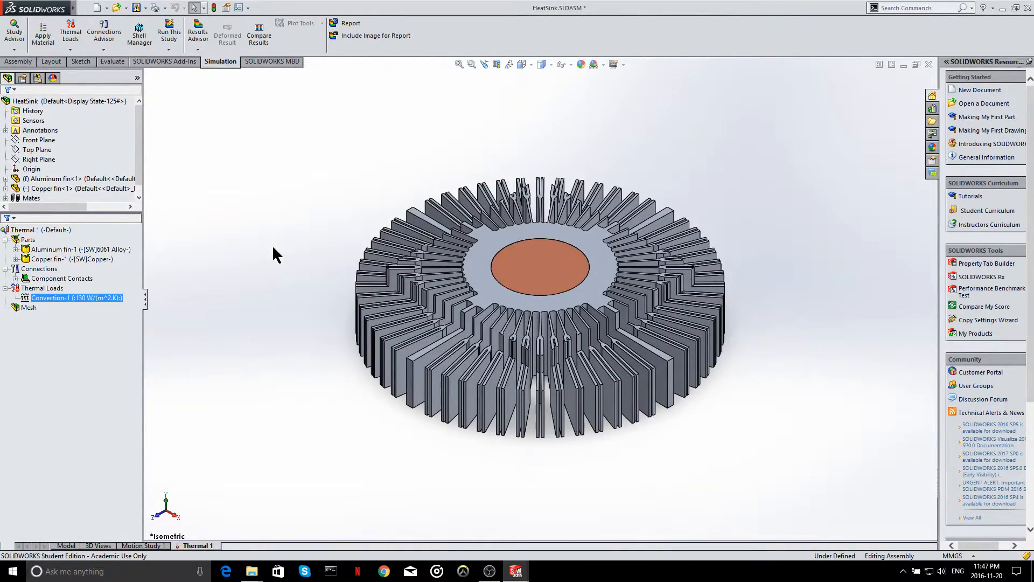
Bring up the thermal load choices from Thermal Loads in the study tree.
left_click(43, 289)
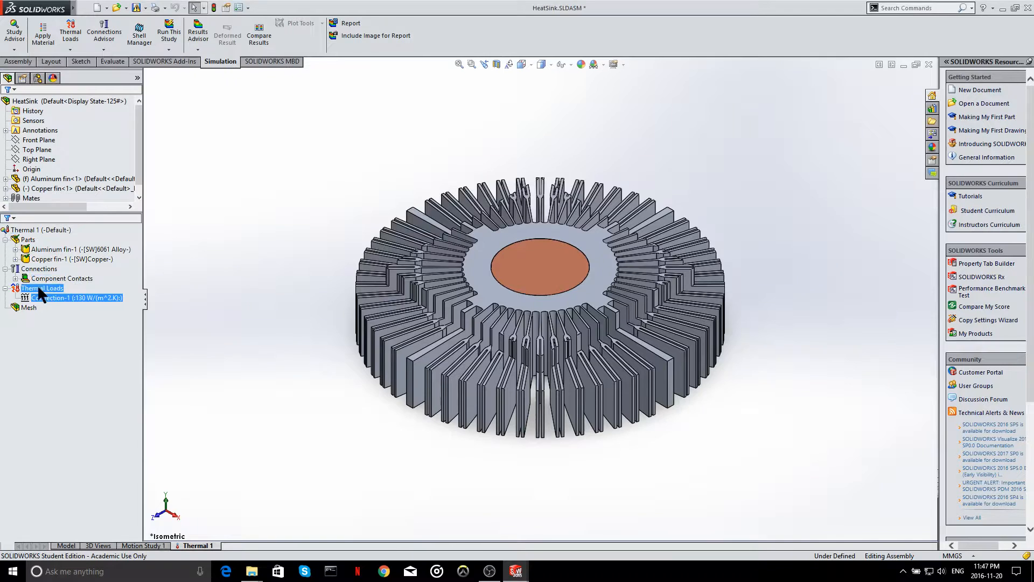
right_click(43, 289)
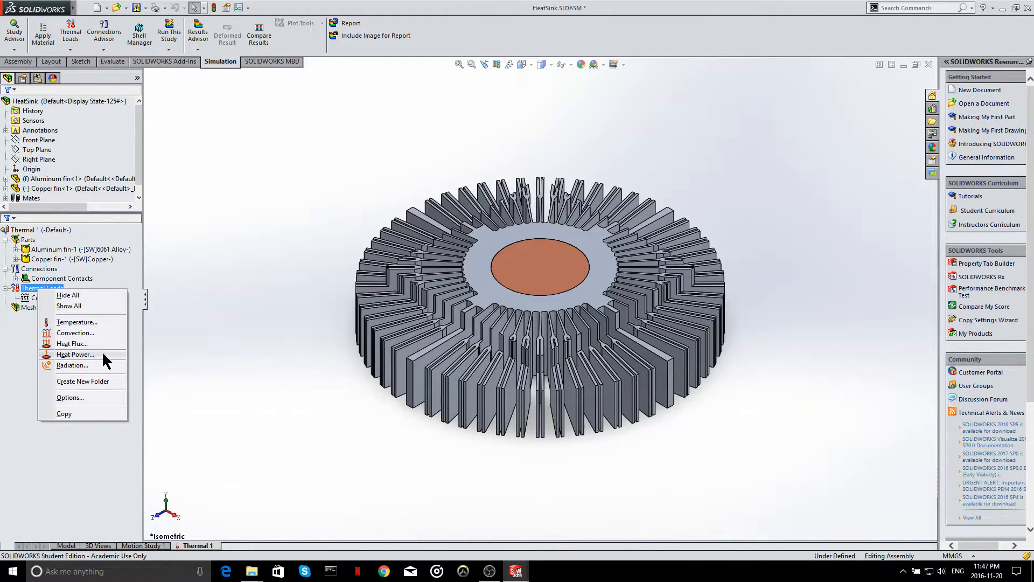
Apply 100 W heat power to the copper fin's centre face as Heat Power-1.
left_click(76, 333)
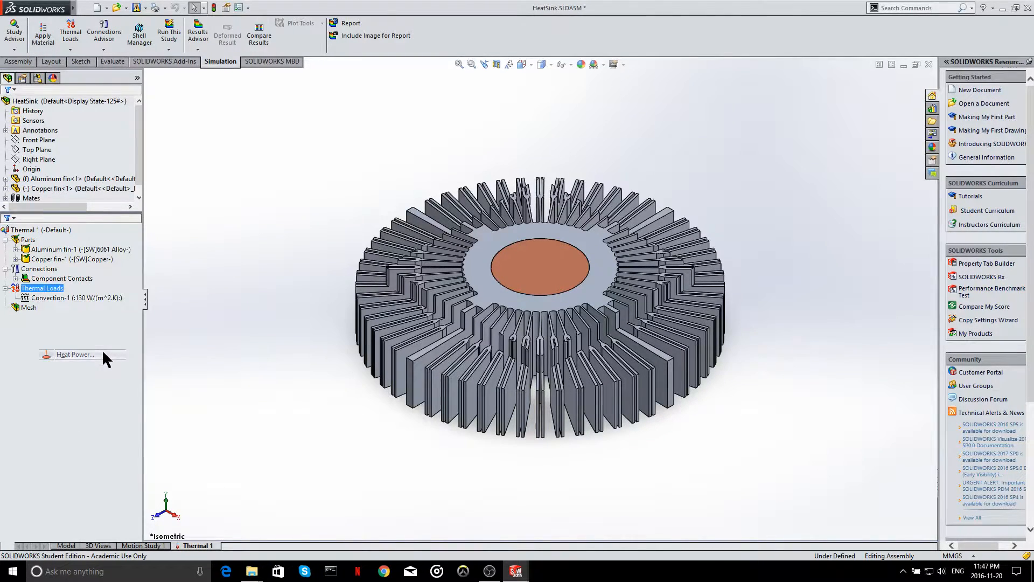
left_click(75, 354)
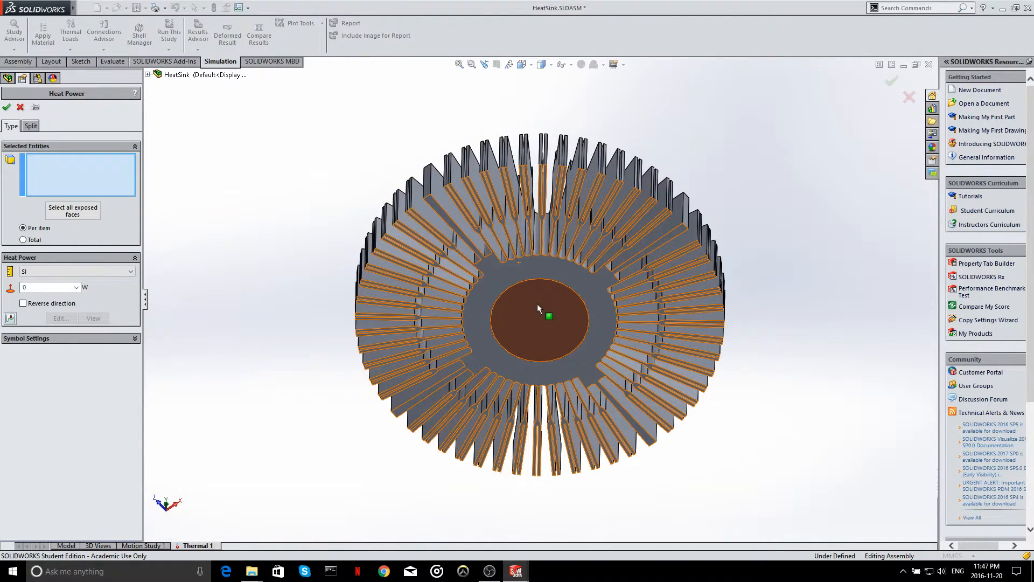
left_click(548, 317)
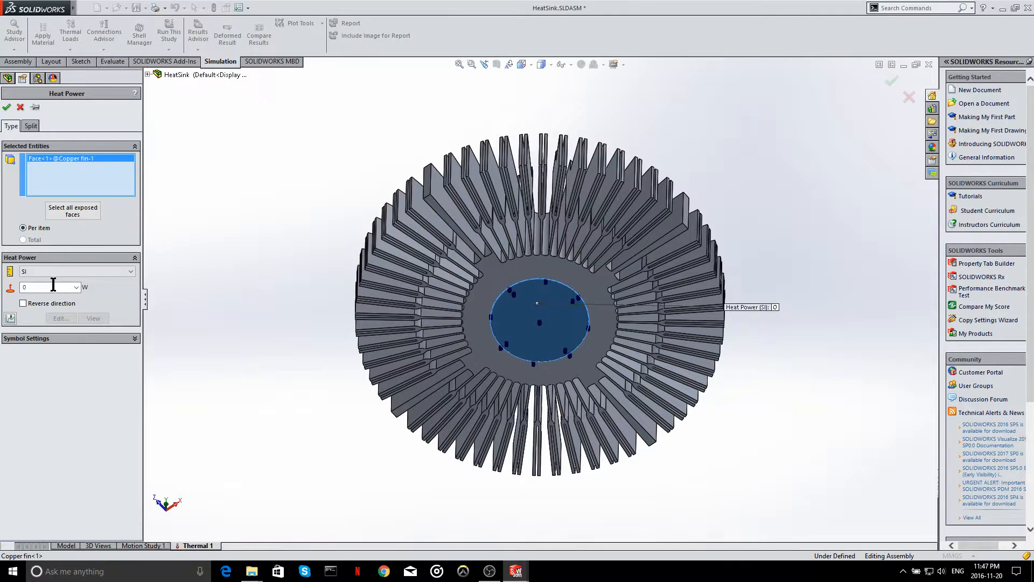
type("100")
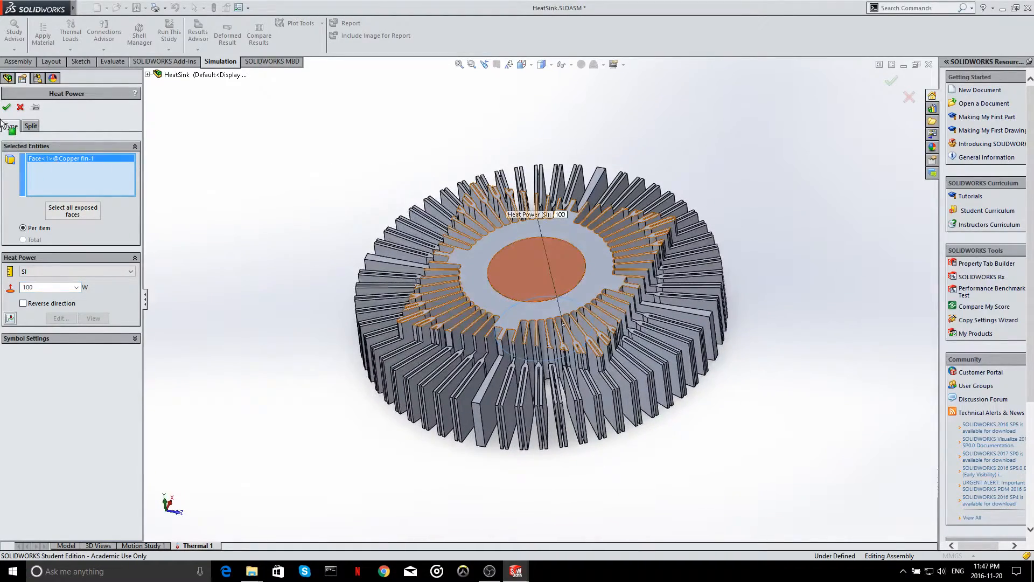
left_click(6, 107)
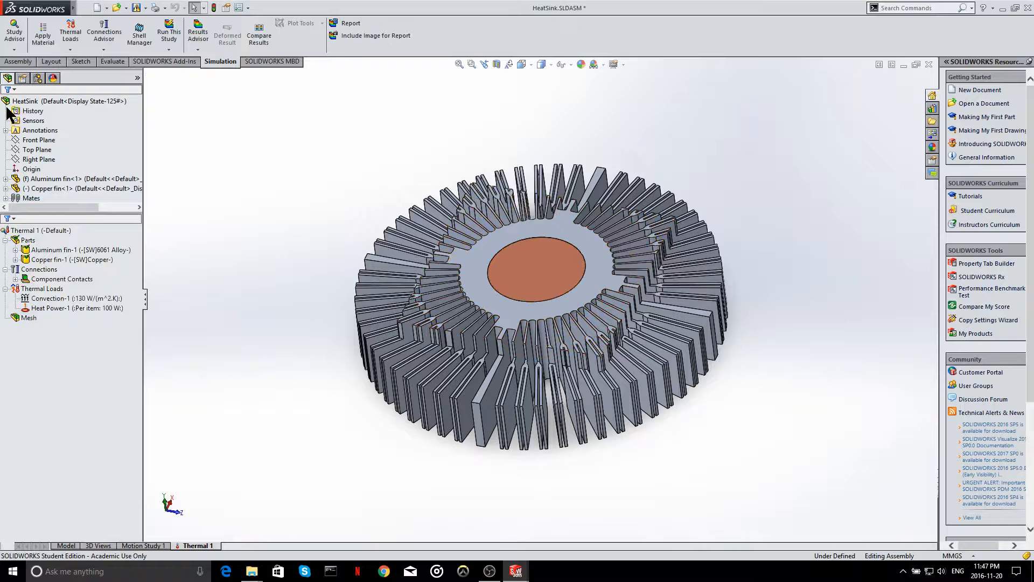
Create a mesh for the assembly with mesh density set to Fine.
left_click(28, 317)
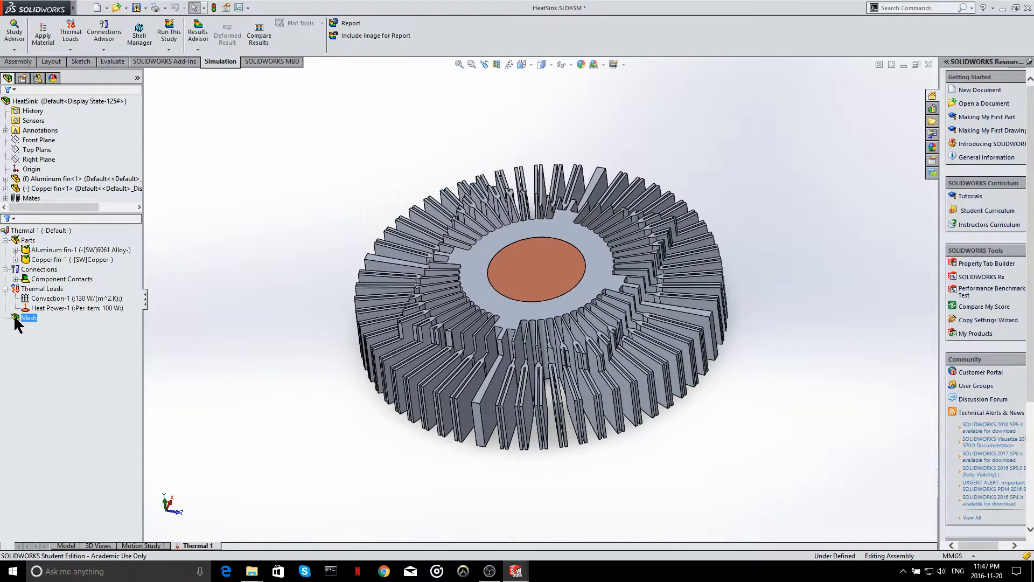
right_click(28, 316)
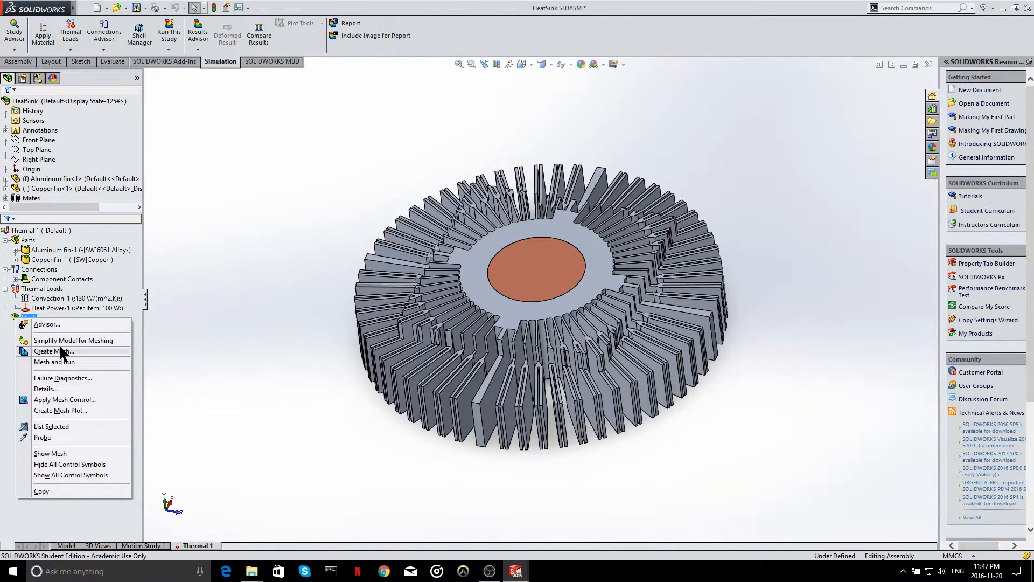
left_click(54, 351)
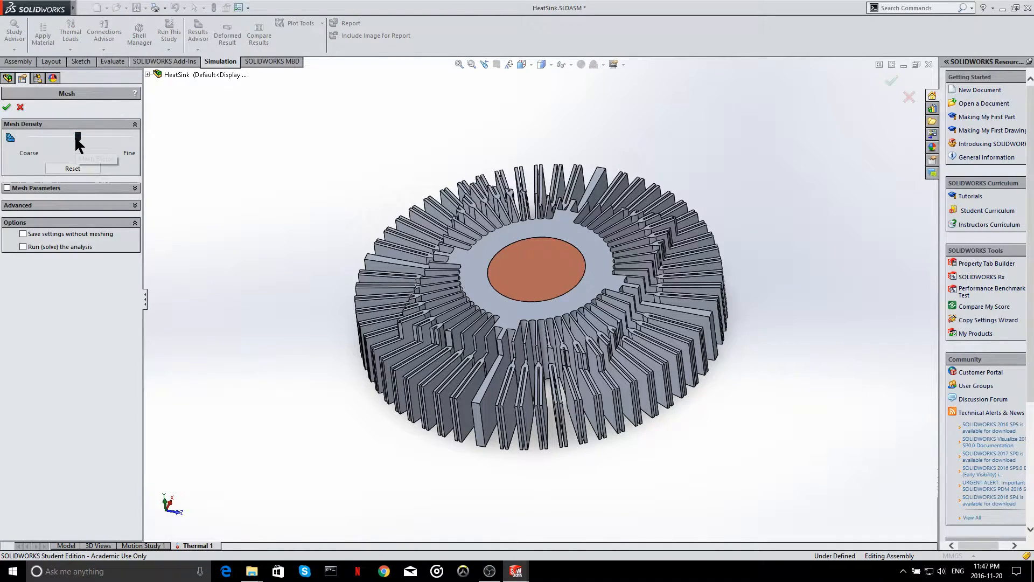
left_click_drag(99, 137, 128, 137)
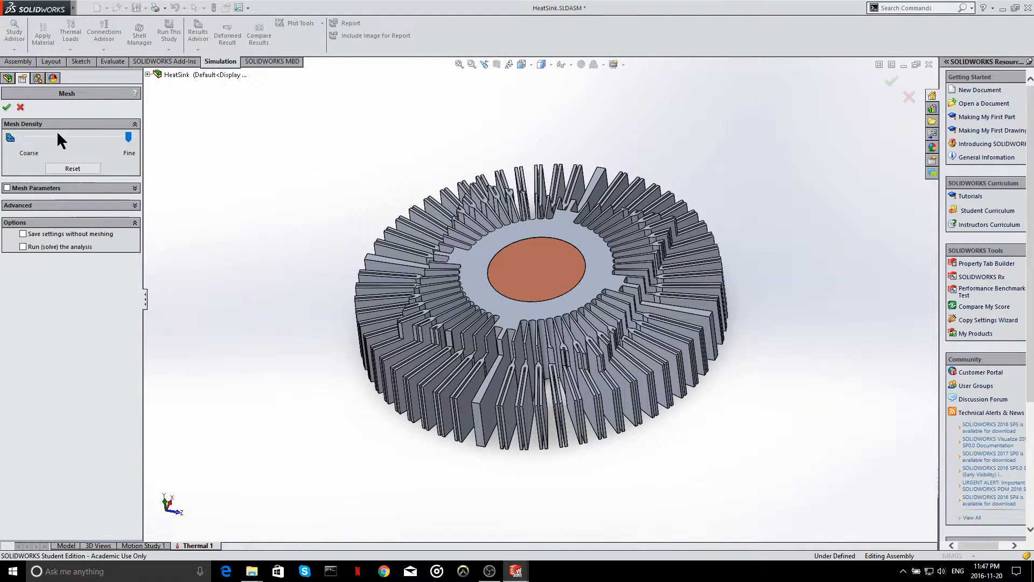
mouse_move(6, 107)
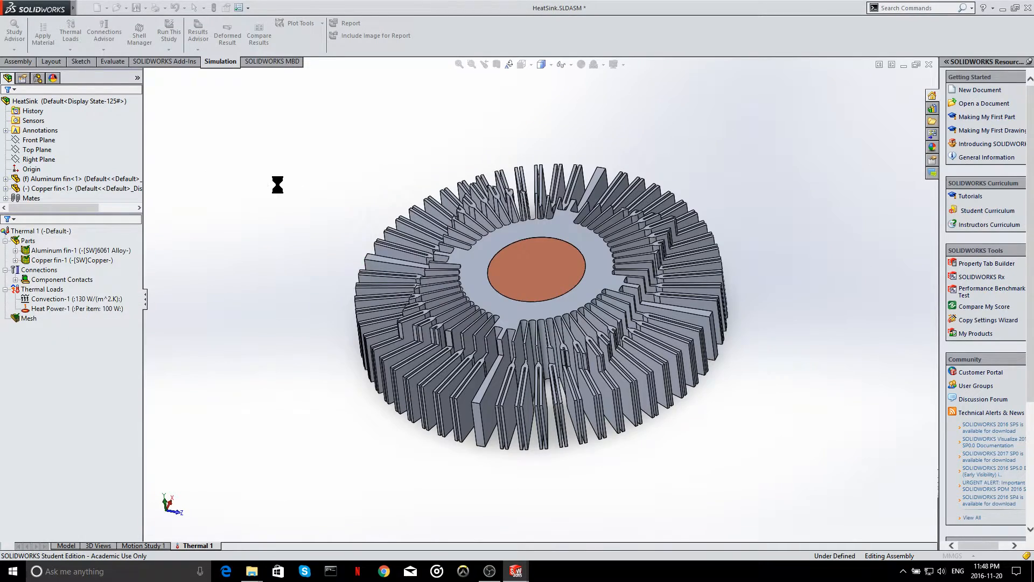
mouse_move(351, 208)
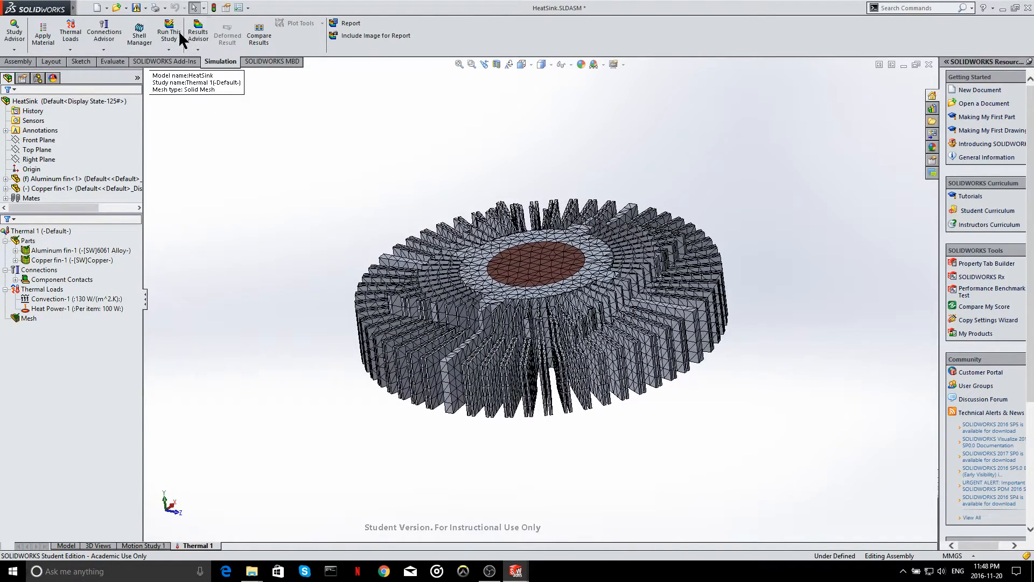
mouse_move(170, 31)
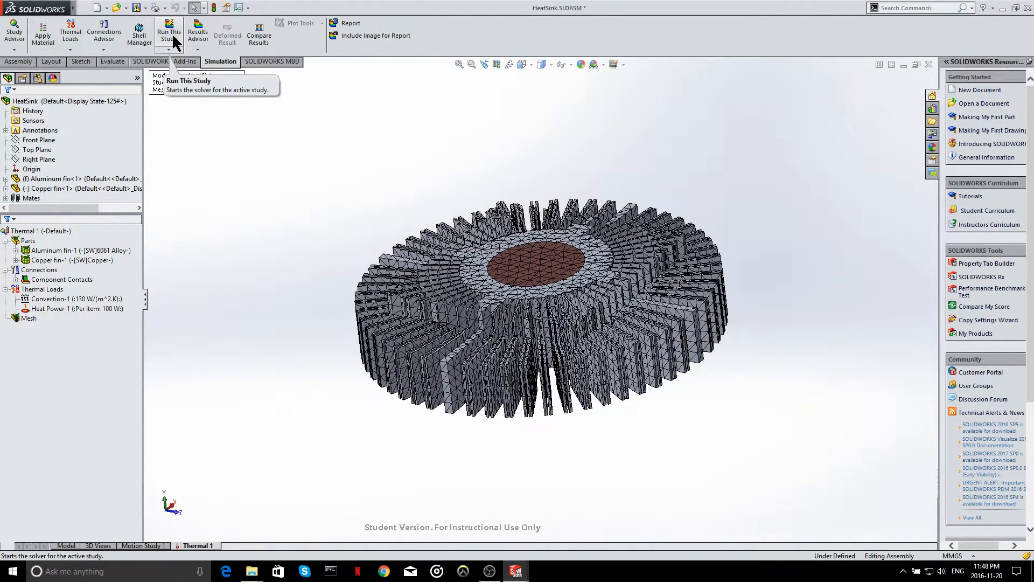
Run the thermal study to solve and display the temperature plot.
left_click(169, 34)
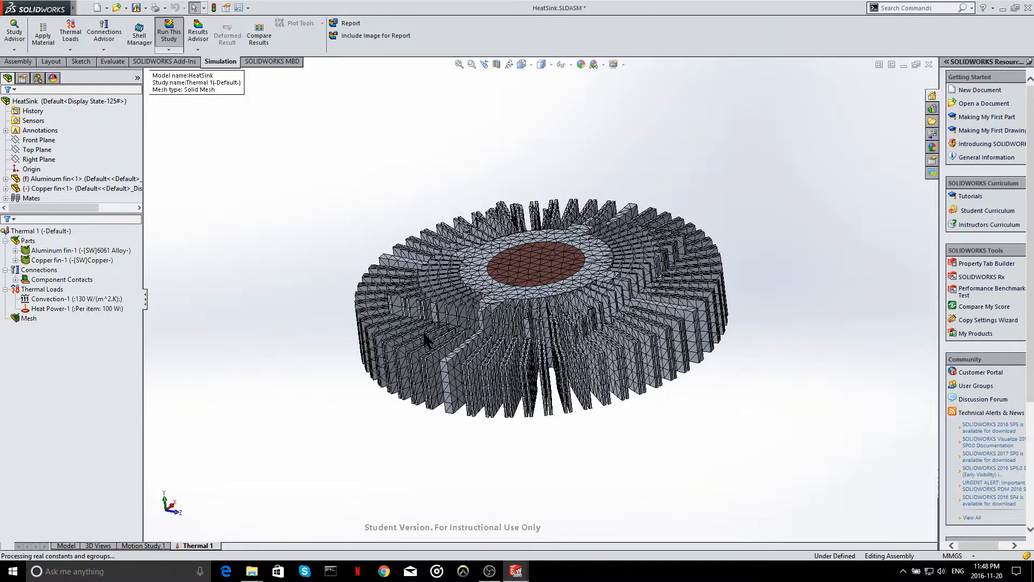
mouse_move(299, 290)
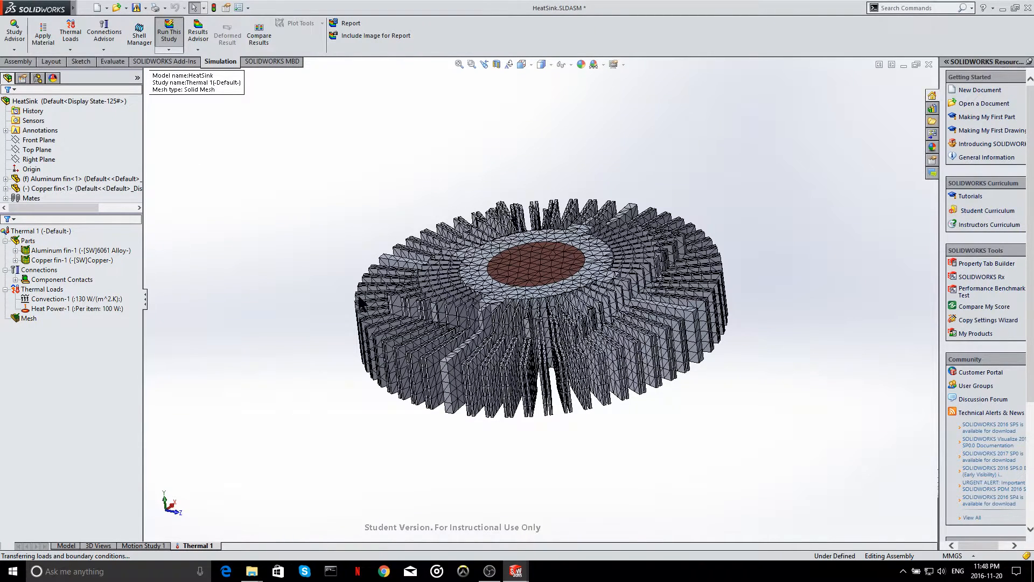
left_click(169, 35)
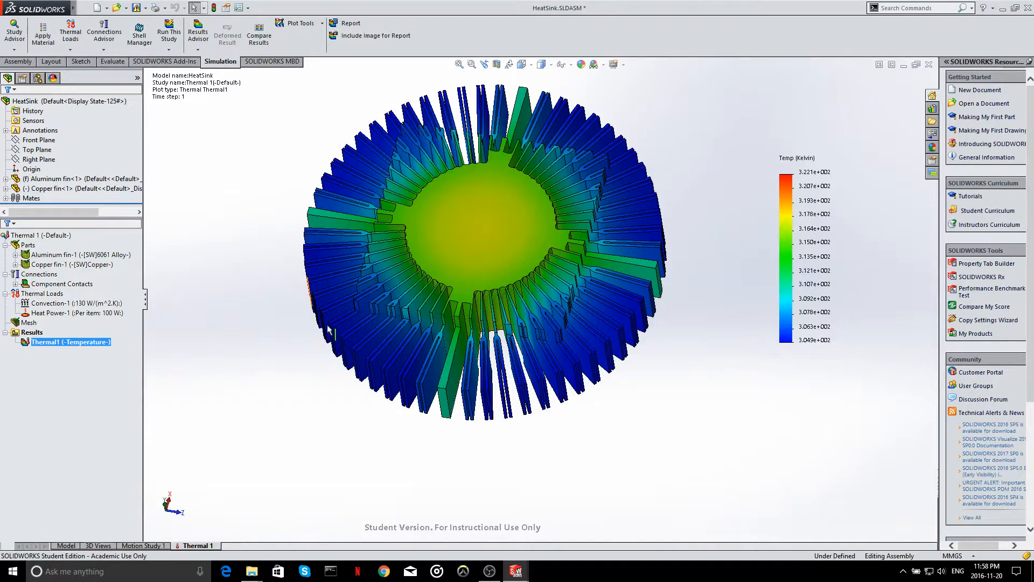
mouse_move(448, 392)
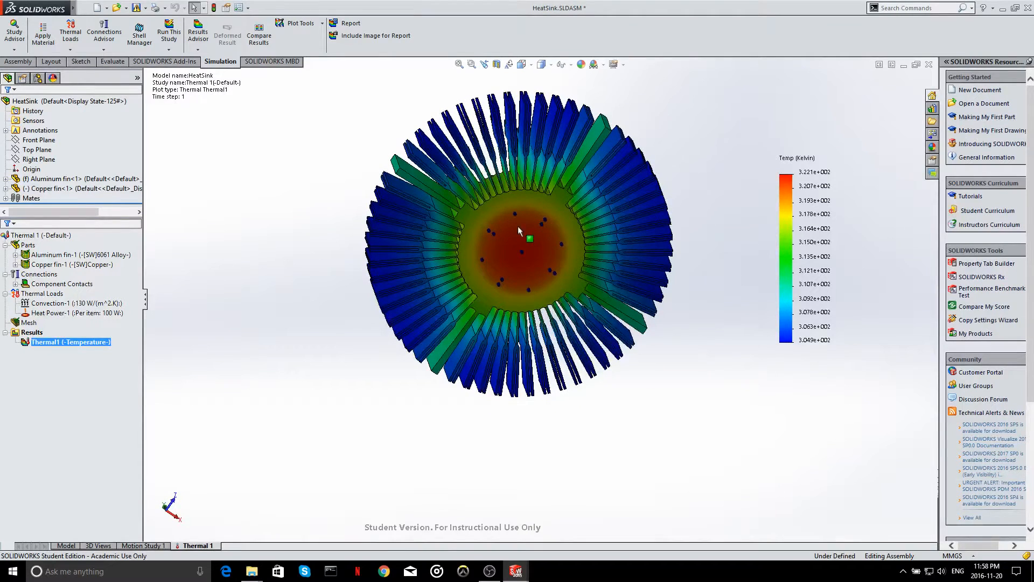
mouse_move(518, 252)
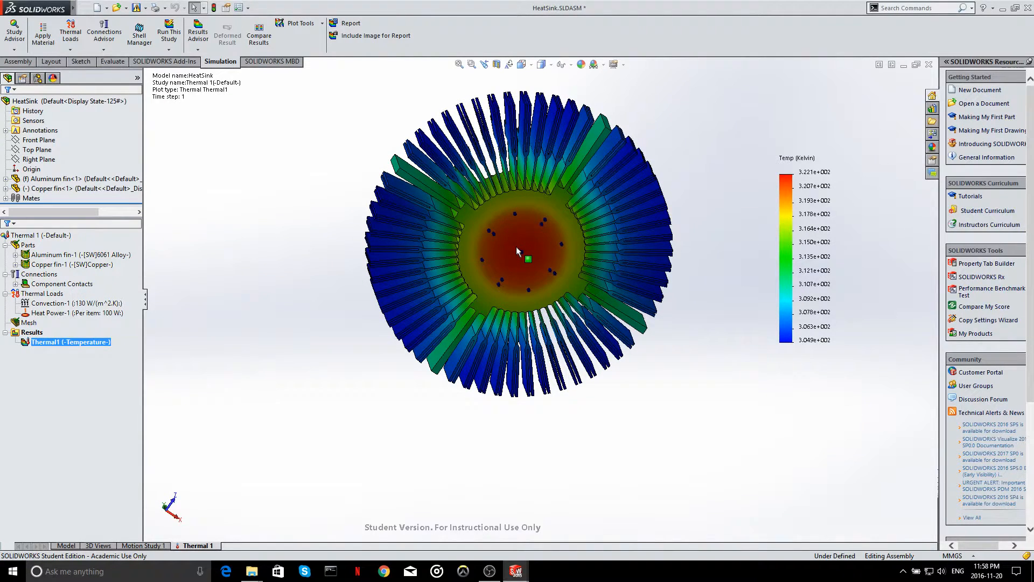
mouse_move(516, 125)
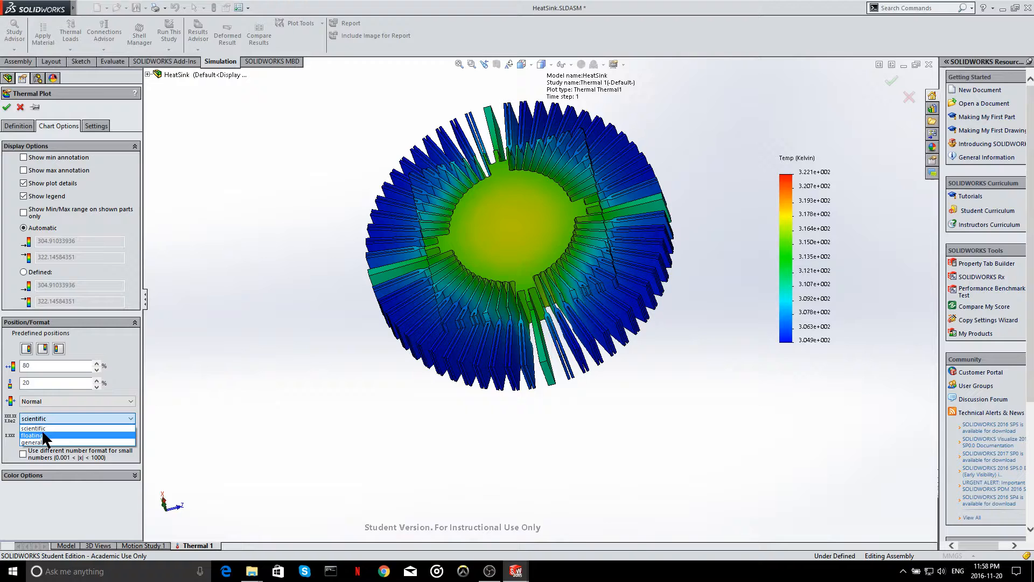
Show the Thermal1 plot in Celsius with floating-point legend values.
left_click(31, 434)
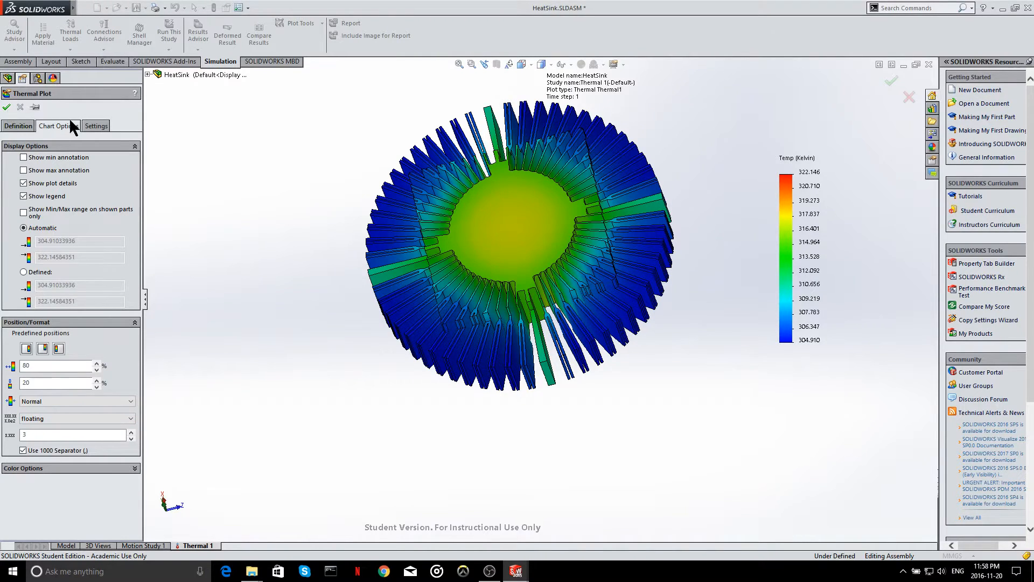
right_click(71, 343)
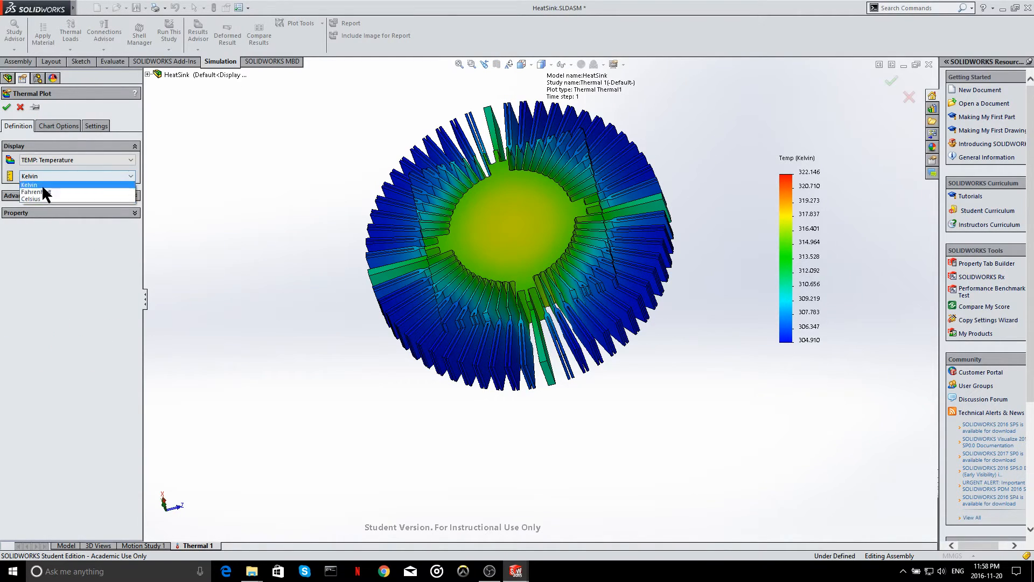
left_click(35, 198)
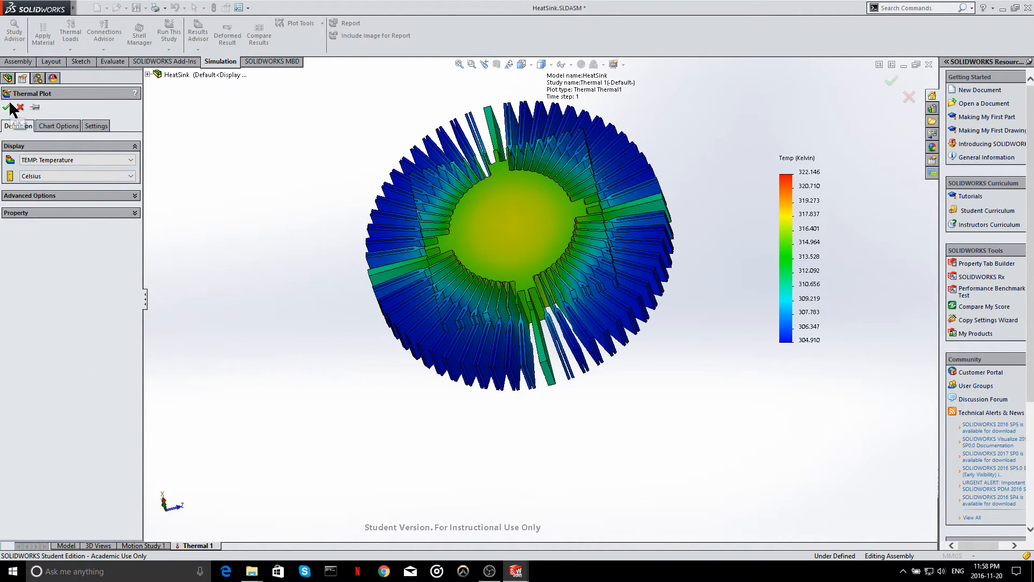
left_click(6, 108)
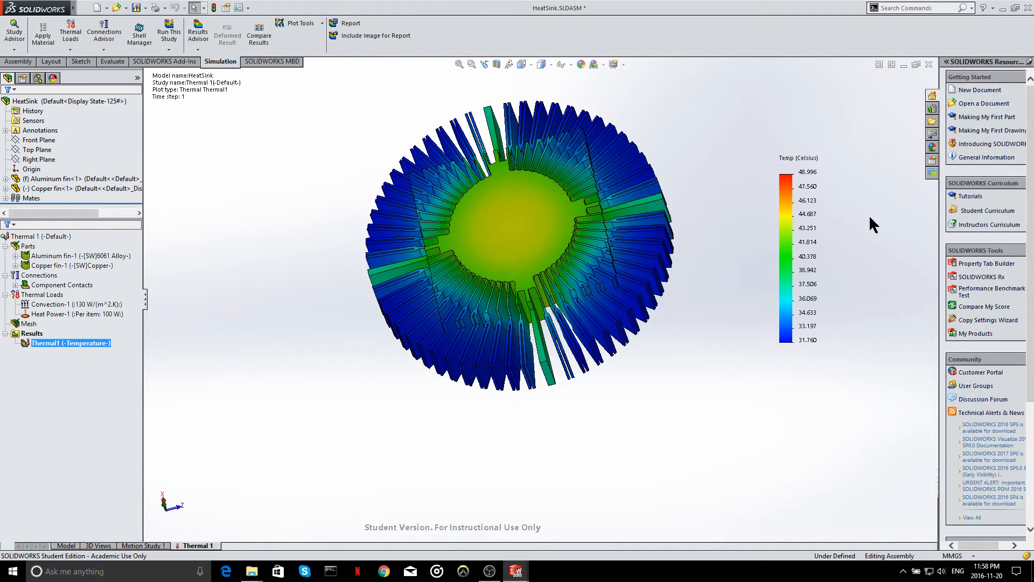